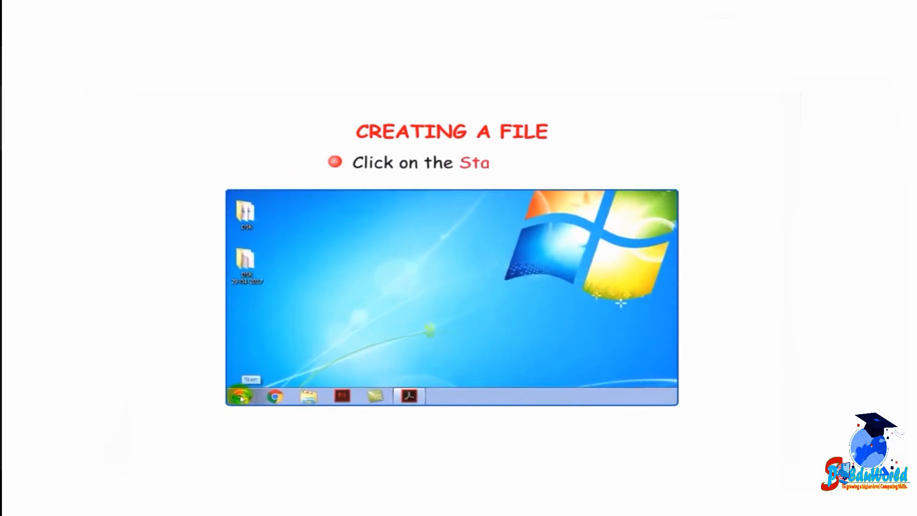
Step: Reach the Microsoft Office folder through Start > All Programs to launch Word
left_click(240, 395)
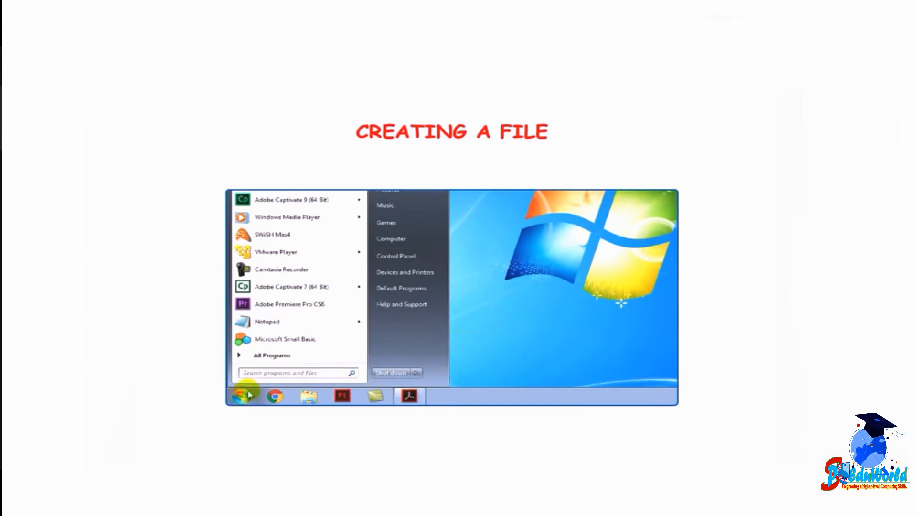
left_click(272, 355)
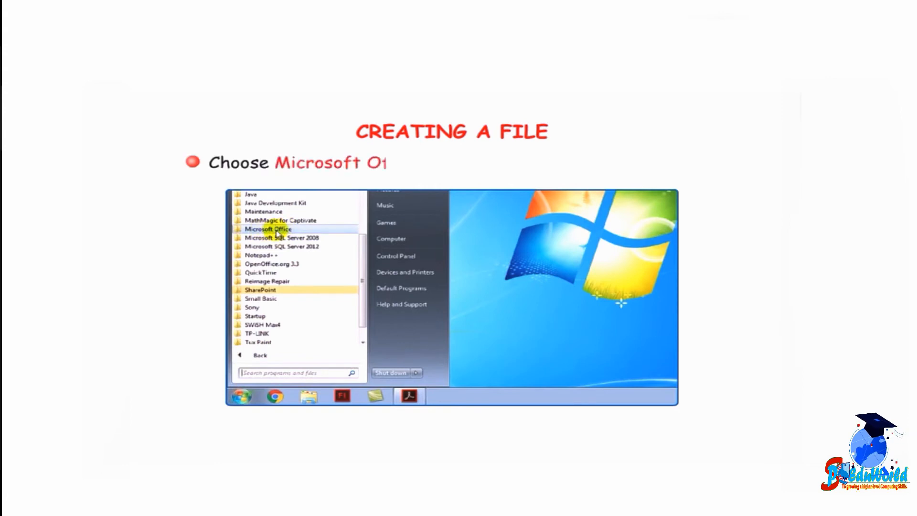
left_click(268, 228)
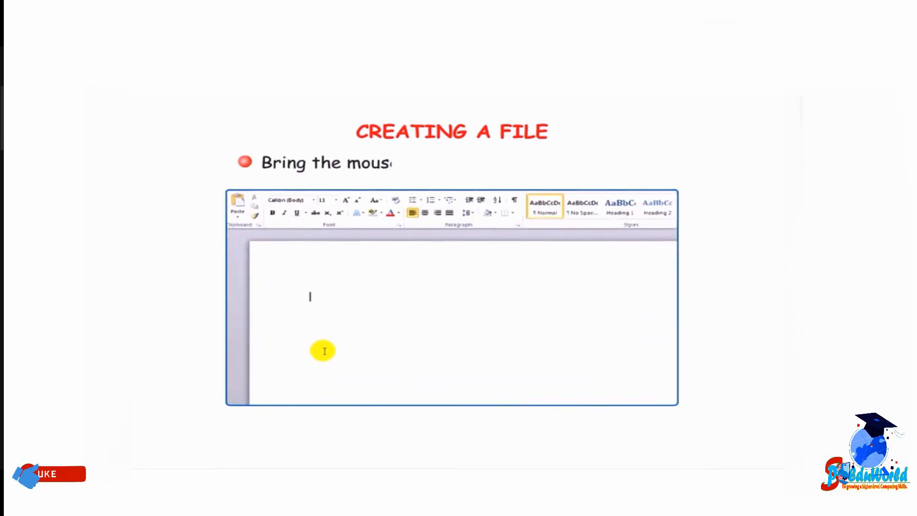
Step: Enter the Name line, then the Age and Address ending '2, Sector 2, Panchkul' on separate lines
type("Name : Aryan")
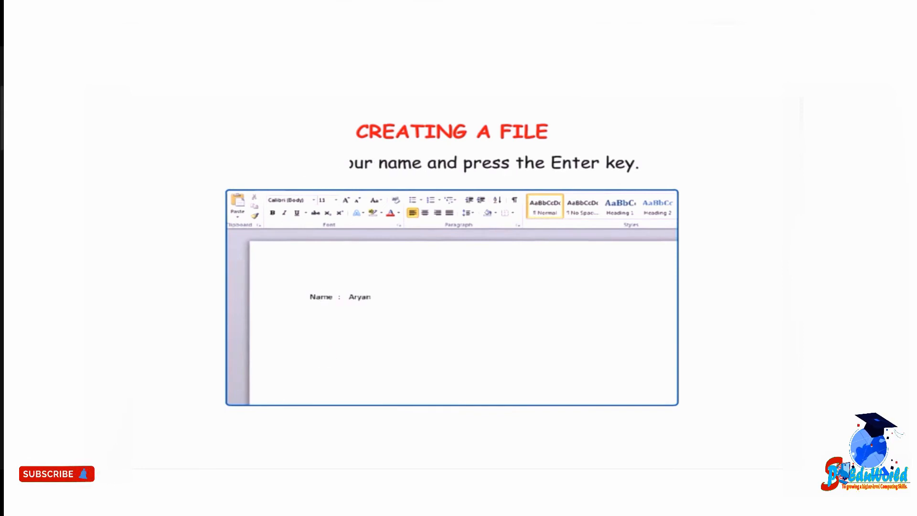
key("enter")
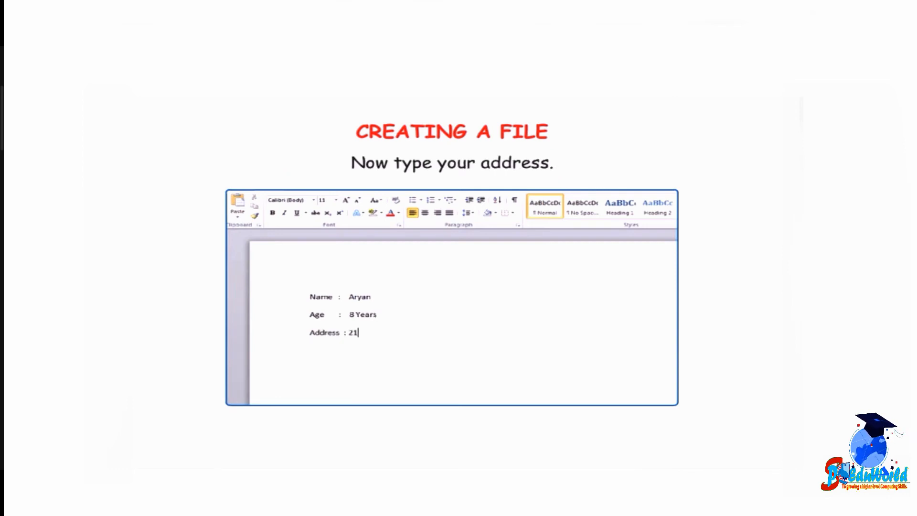
type("2, Sector 2")
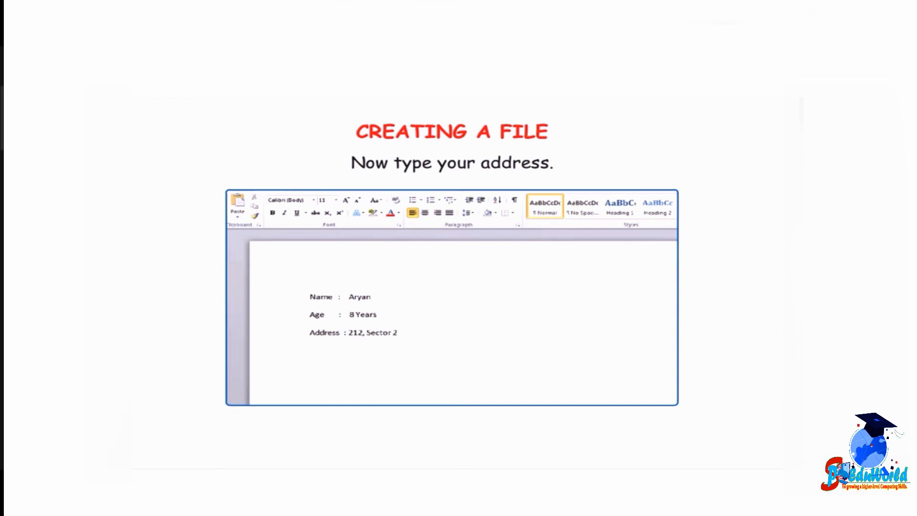
type(", Panchkula.")
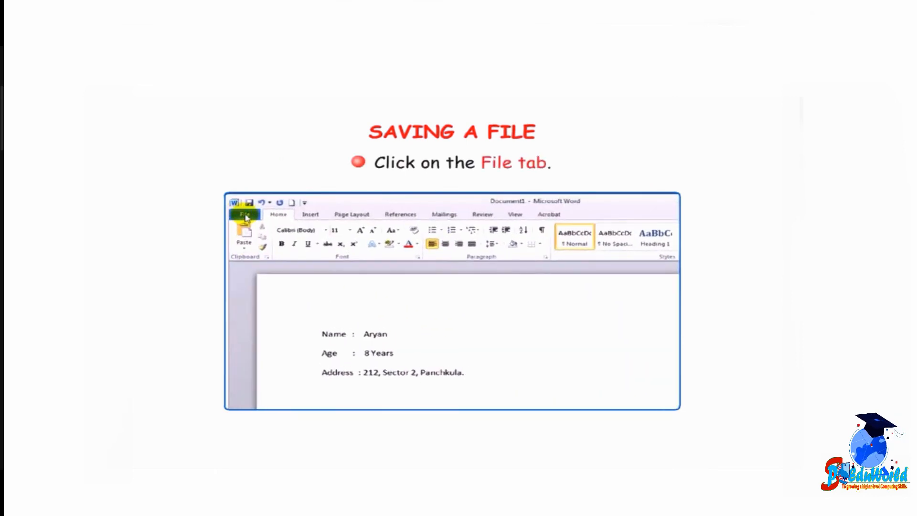
Step: Save the document to the Desktop with the file name Student Detail
left_click(246, 214)
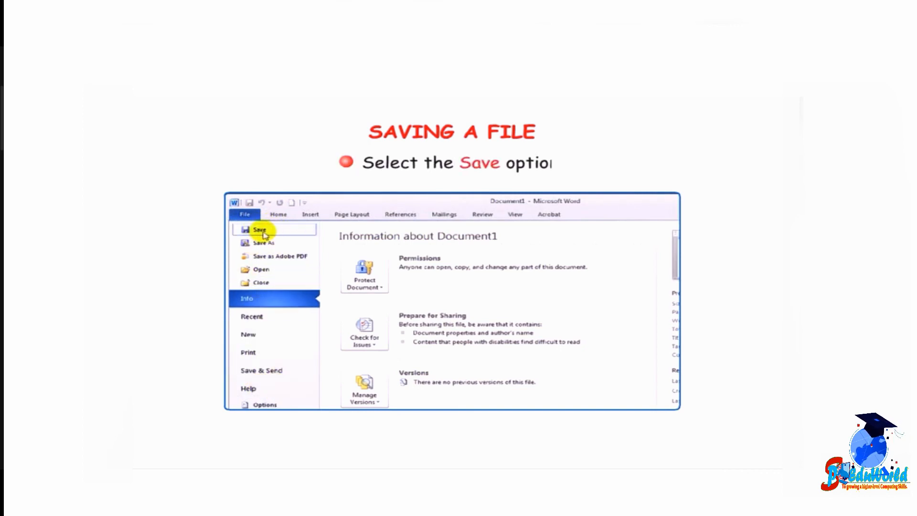
left_click(260, 229)
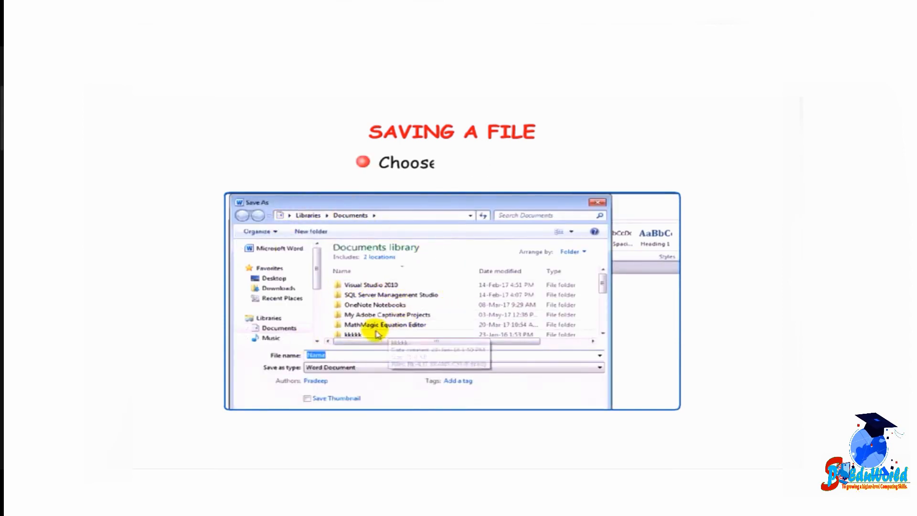
type("Student Detail")
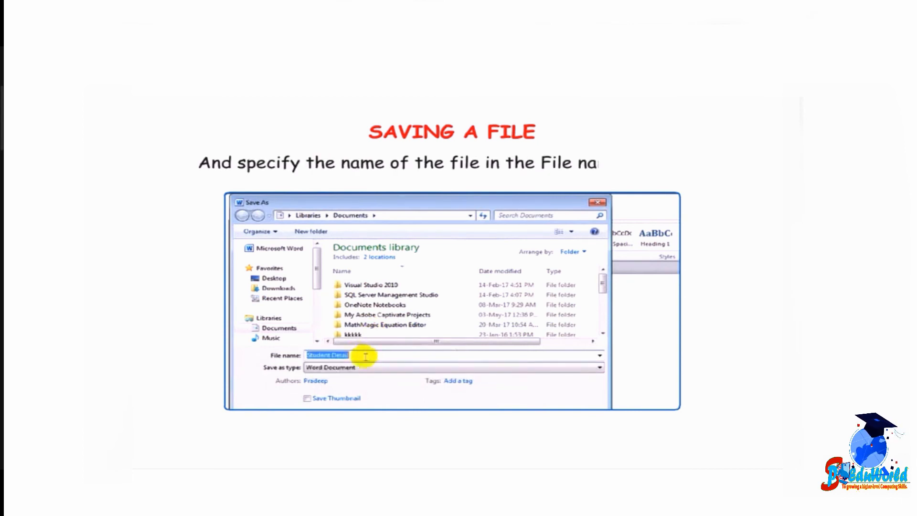
left_click(274, 277)
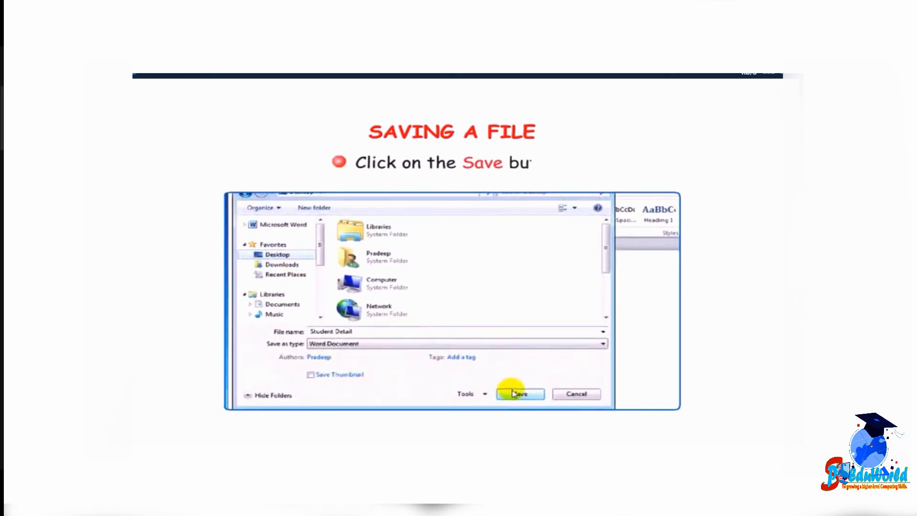
left_click(519, 394)
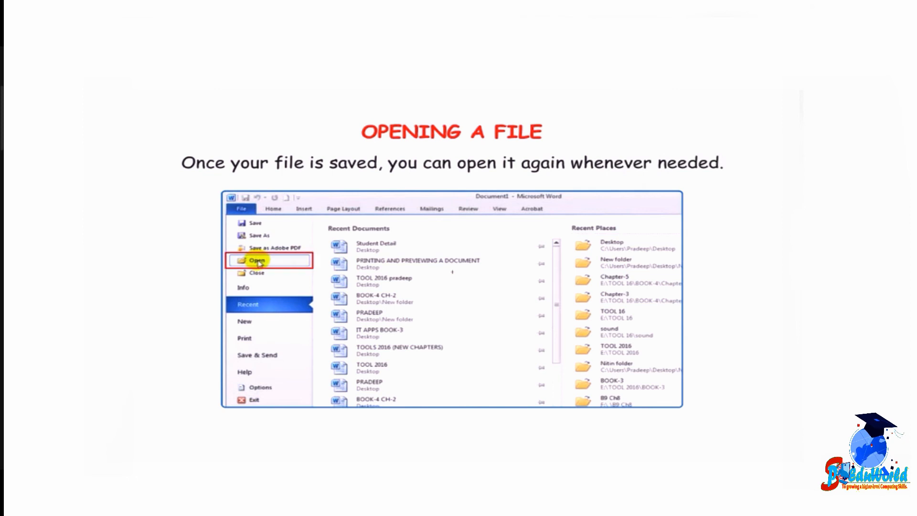
Step: Bring up File > Open and select Desktop under Favorites as the location
left_click(256, 260)
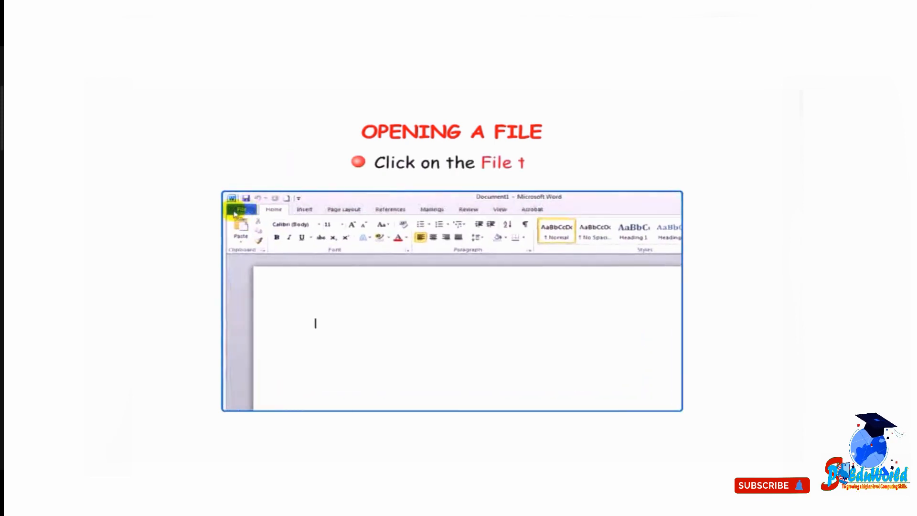
left_click(240, 209)
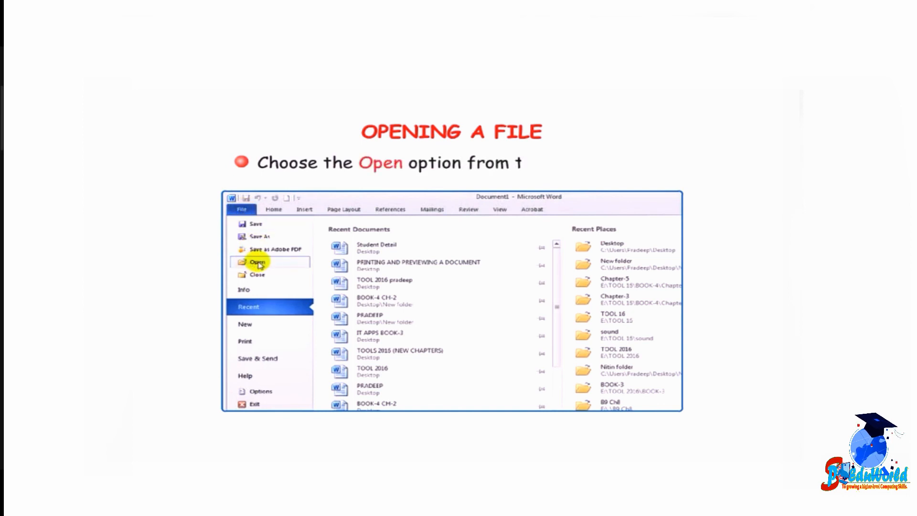
left_click(257, 261)
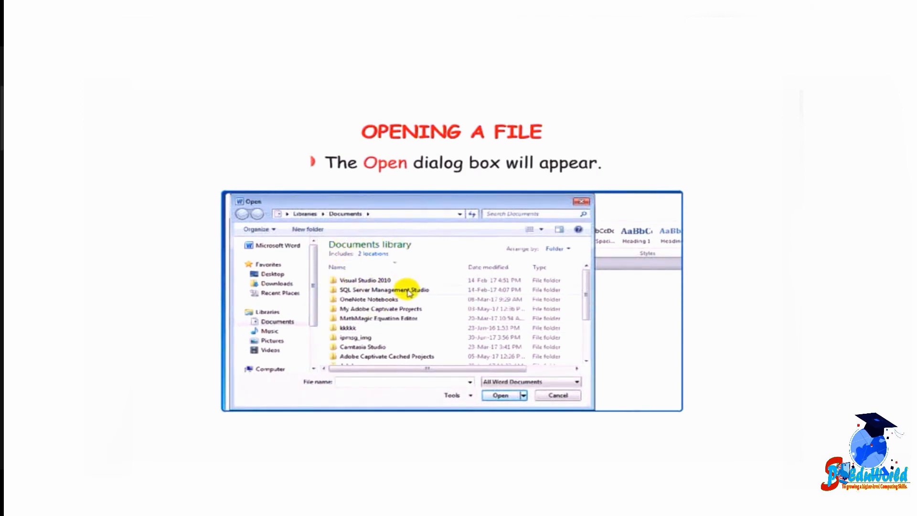
left_click(272, 273)
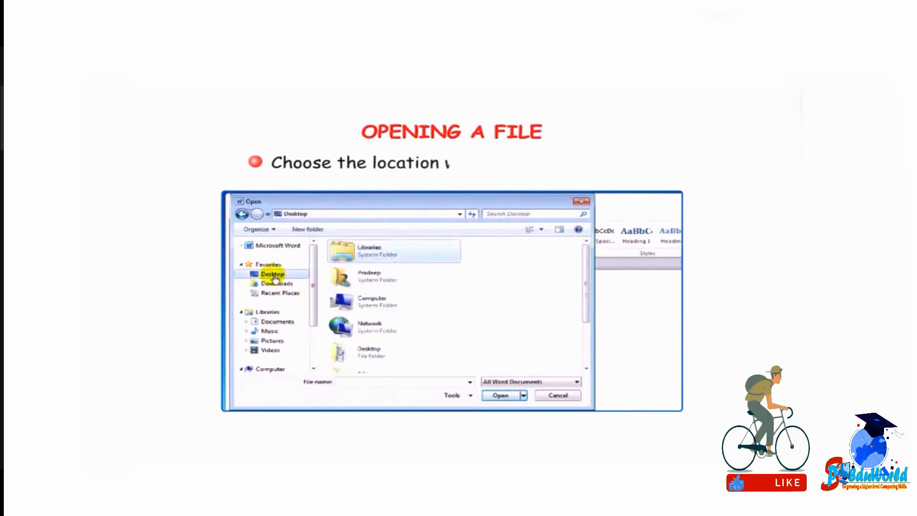